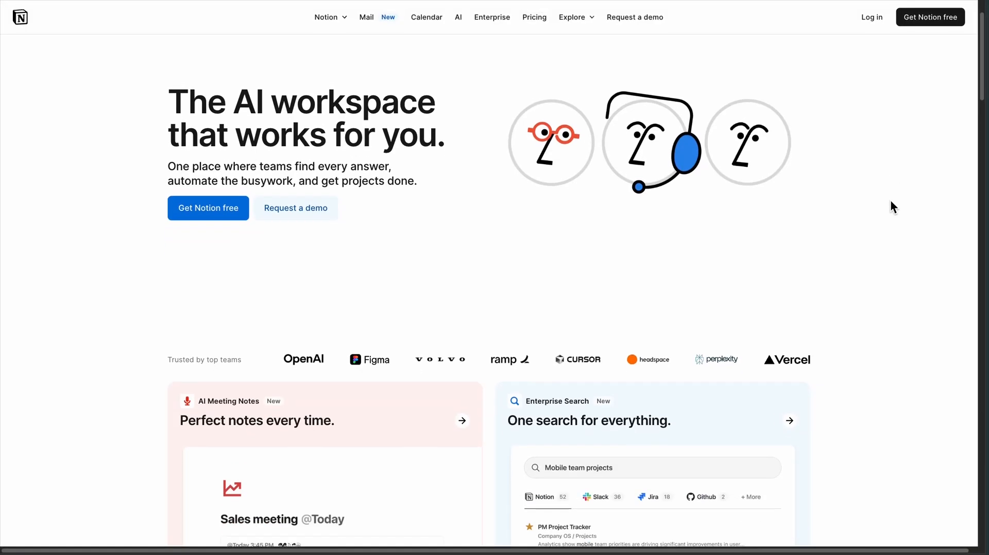
- Scroll the Notion homepage past the feature cards and team showcase
scroll("down", 3)
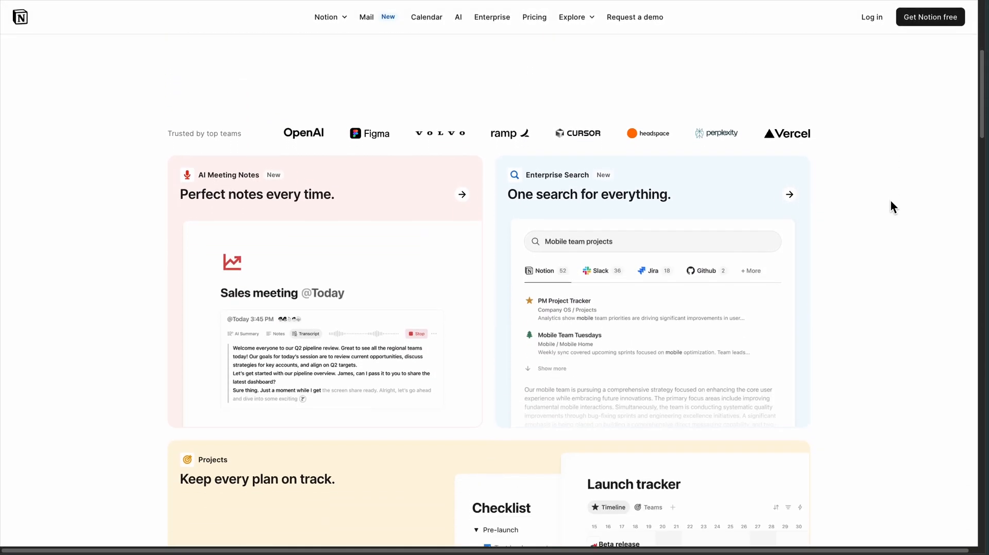
scroll("down", 3)
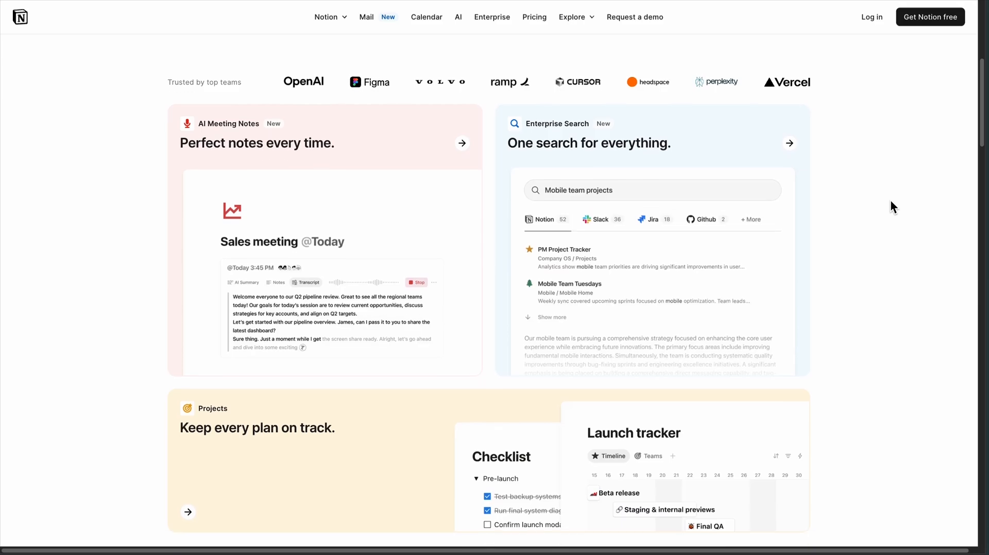
scroll("down", 3)
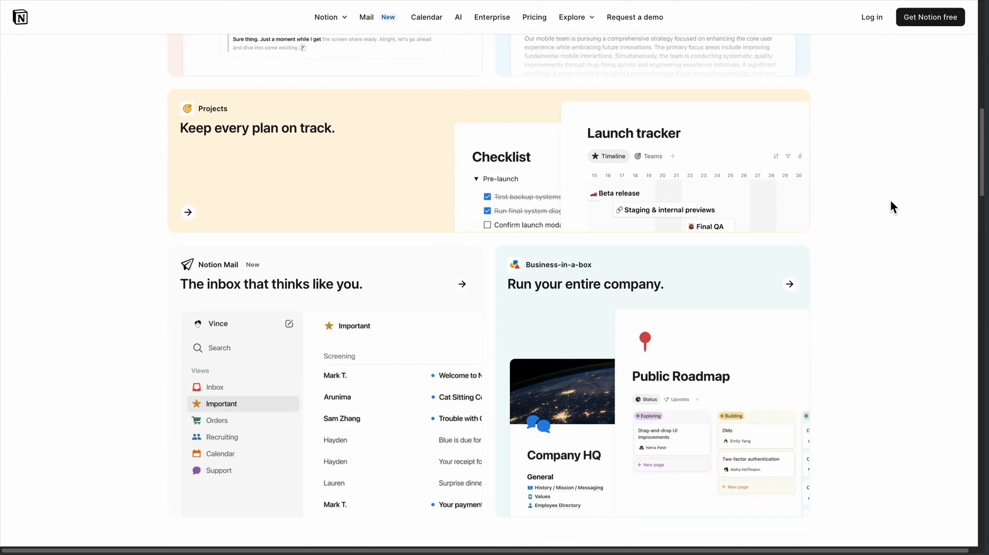
scroll("down", 3)
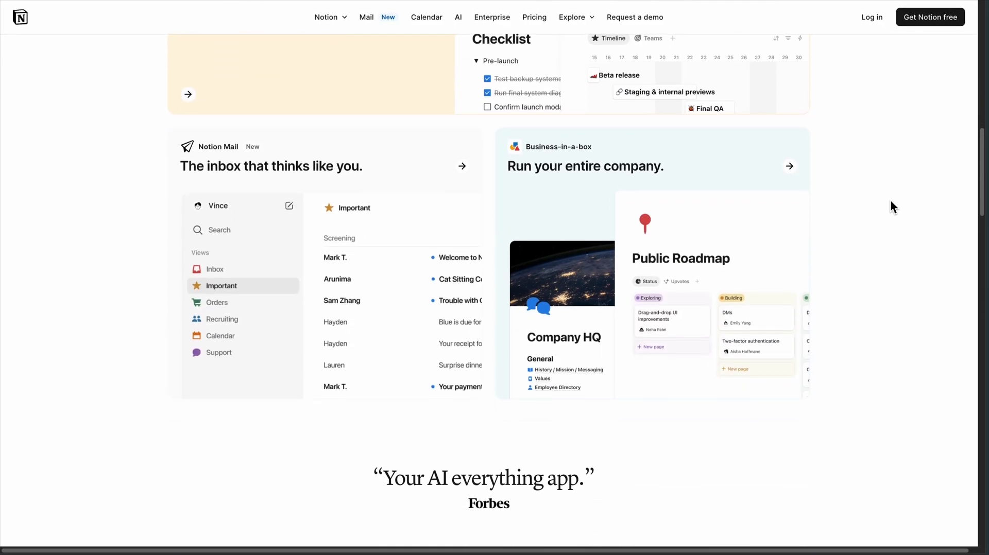
scroll("down", 3)
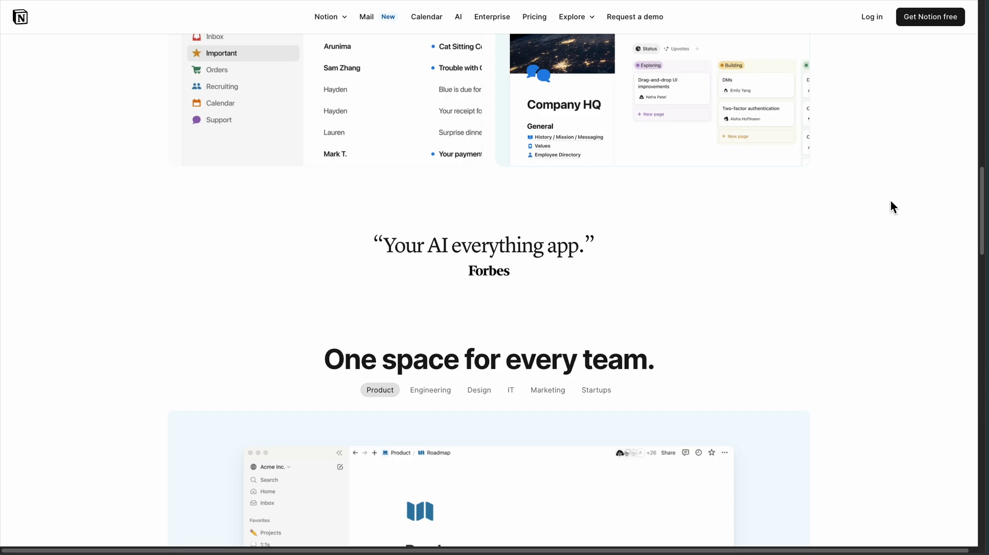
scroll("down", 3)
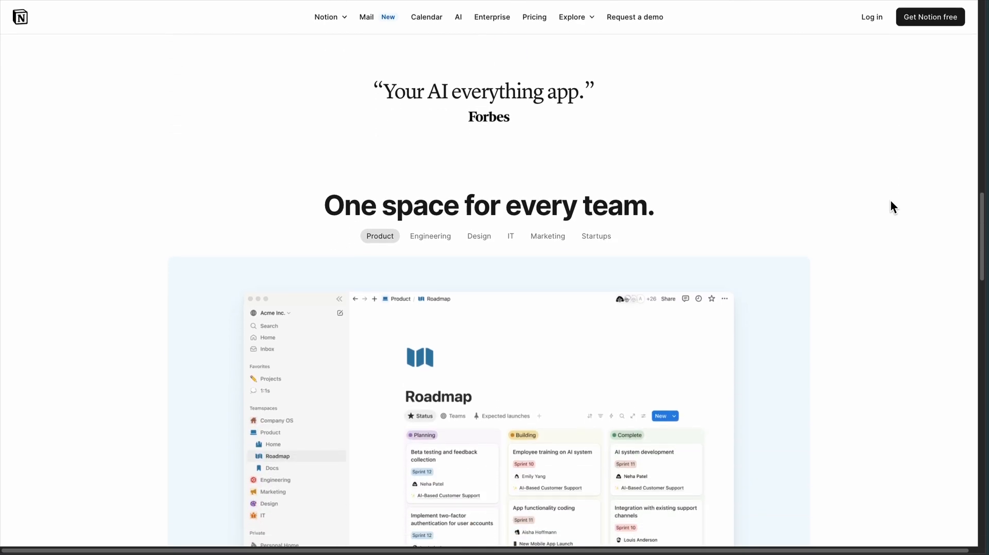
scroll("down", 3)
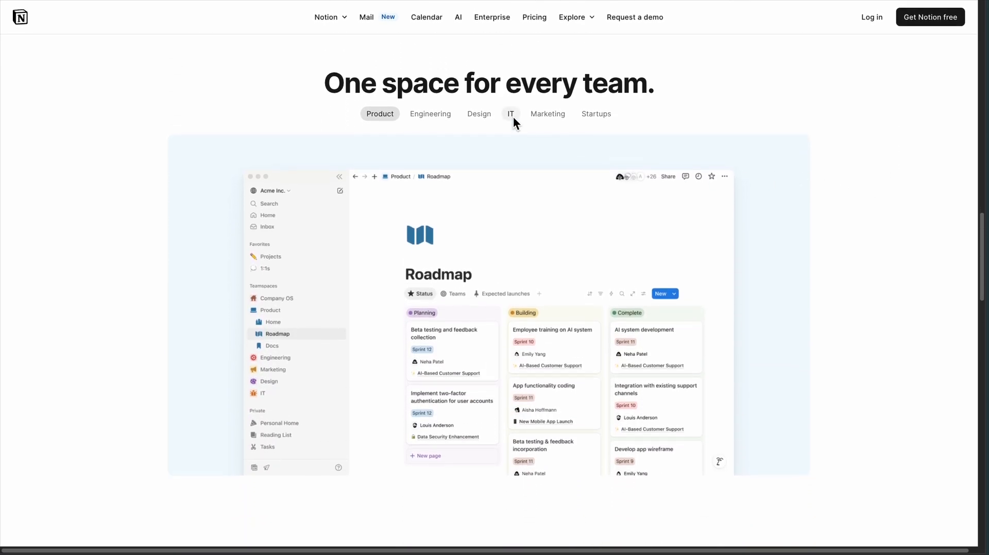
- Continue through customer stories and the search section to the Notion app download cards
left_click(430, 113)
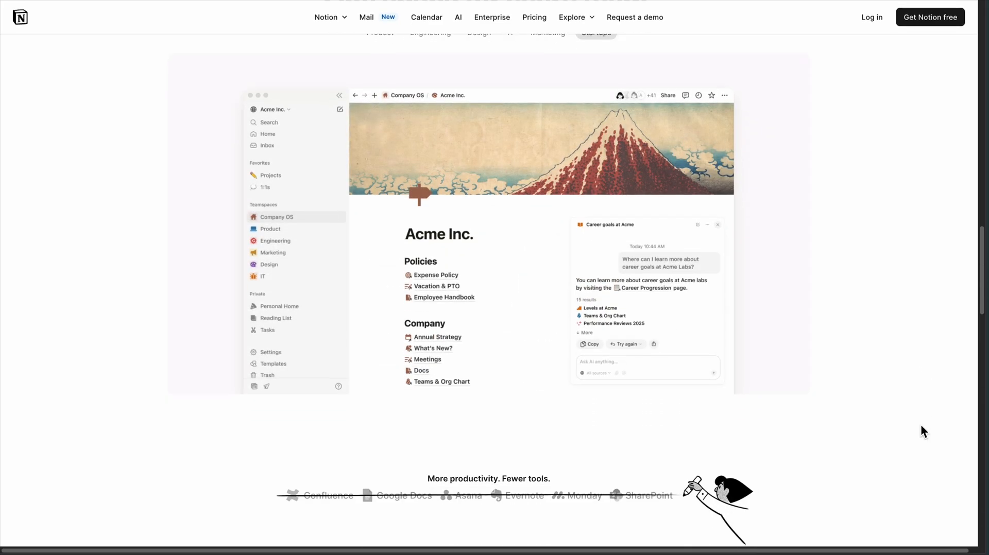
scroll("down", 3)
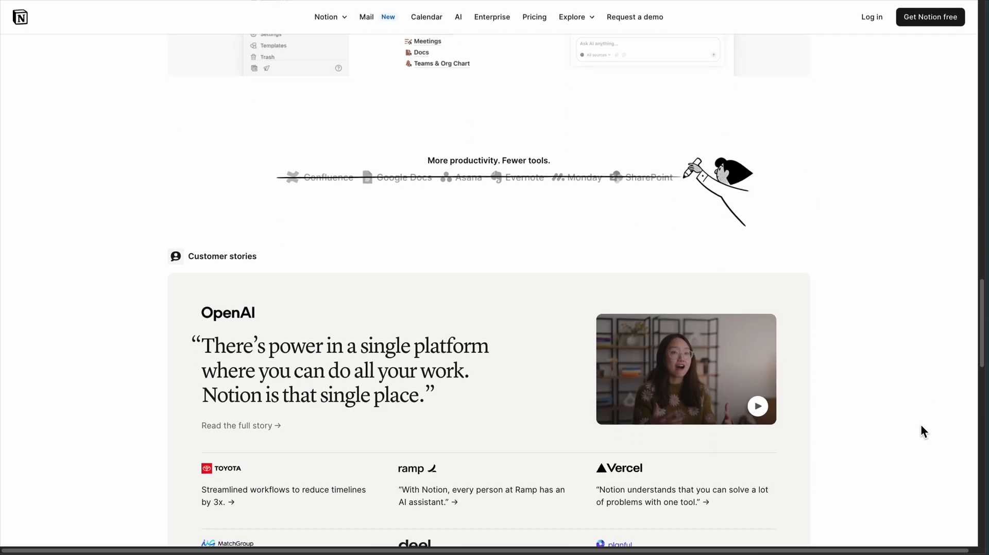
scroll("down", 3)
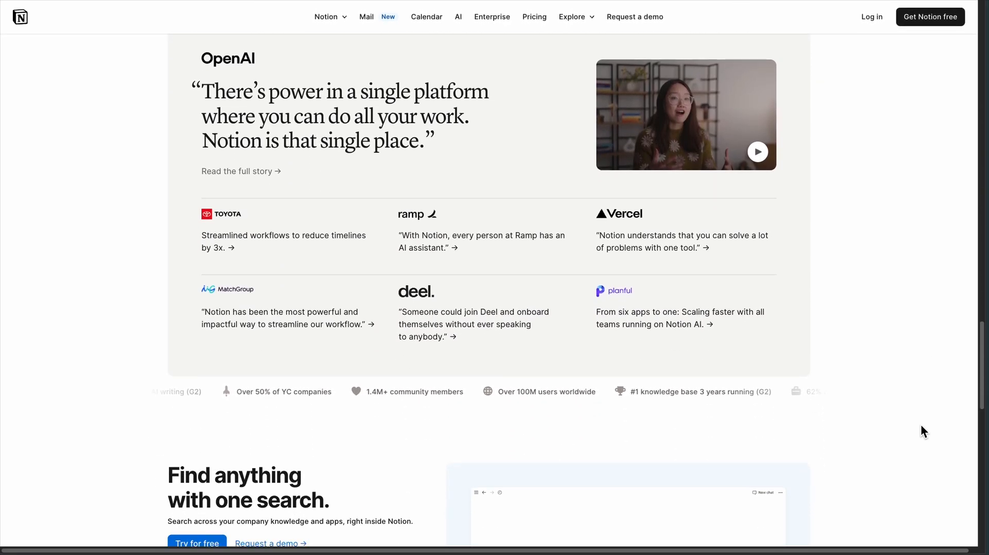
scroll("down", 3)
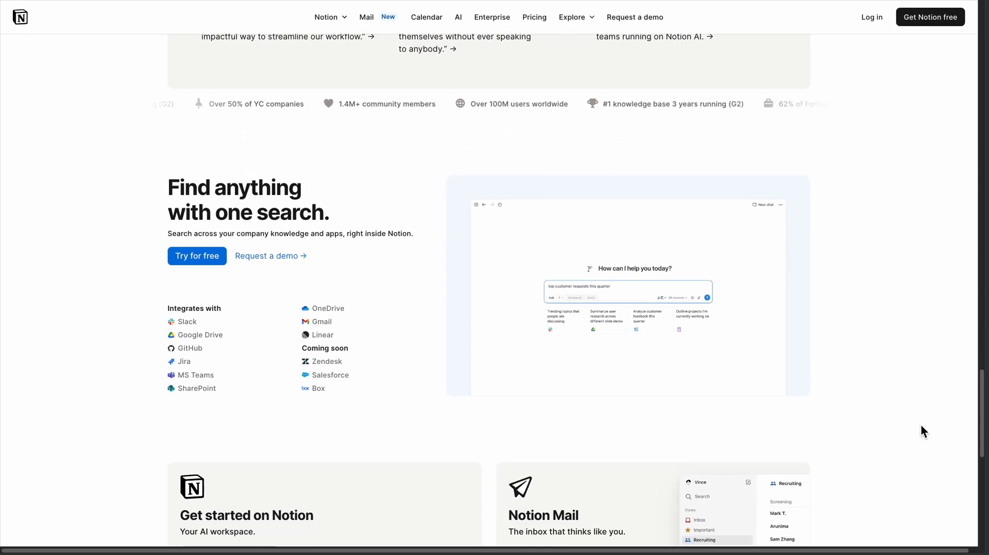
scroll("down", 3)
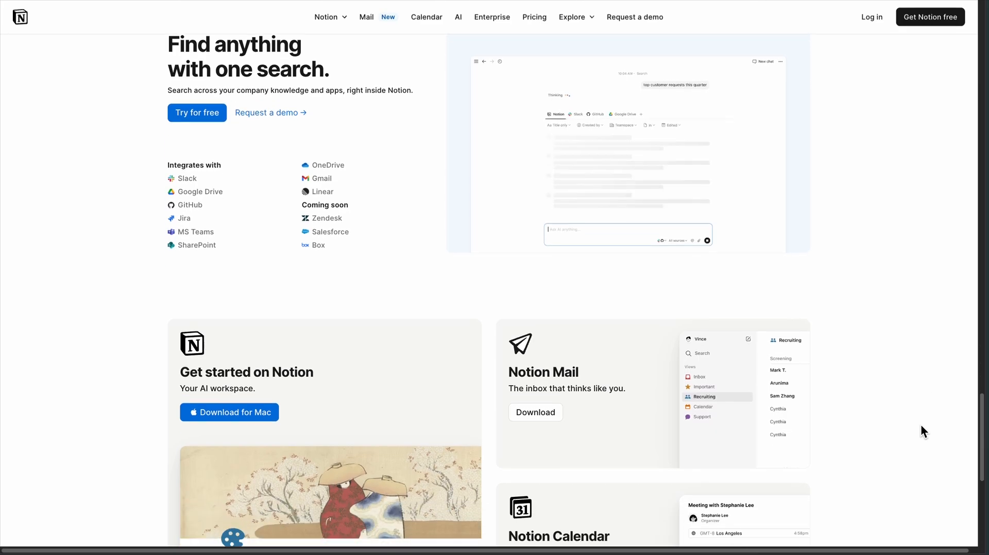
scroll("down", 3)
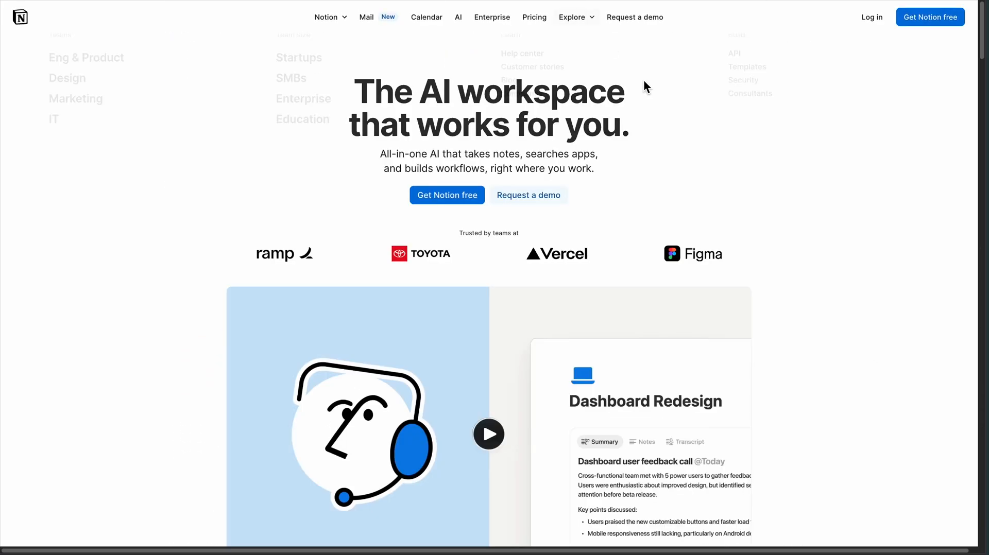
- Compare Notion's plan prices under Pay monthly and Pay yearly billing
scroll("down", 3)
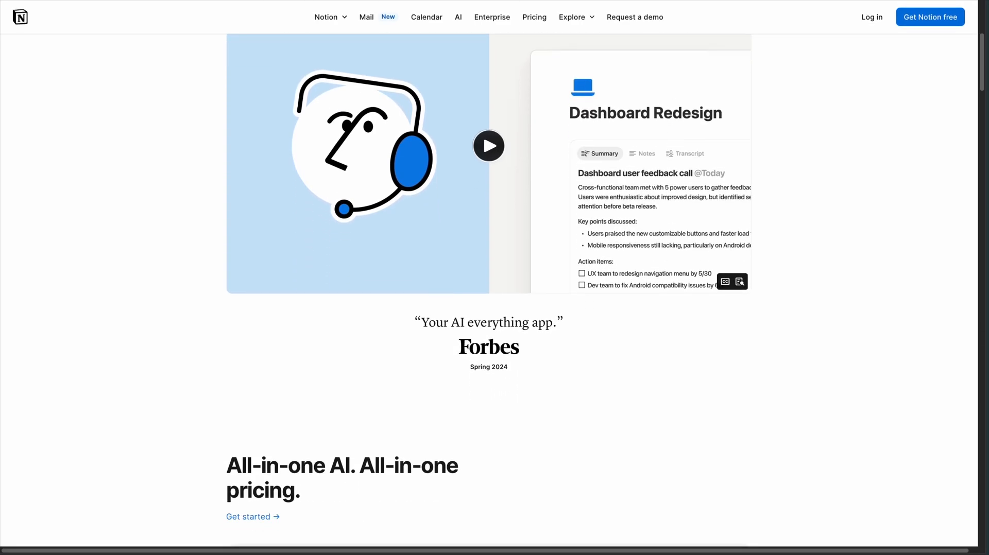
scroll("down", 3)
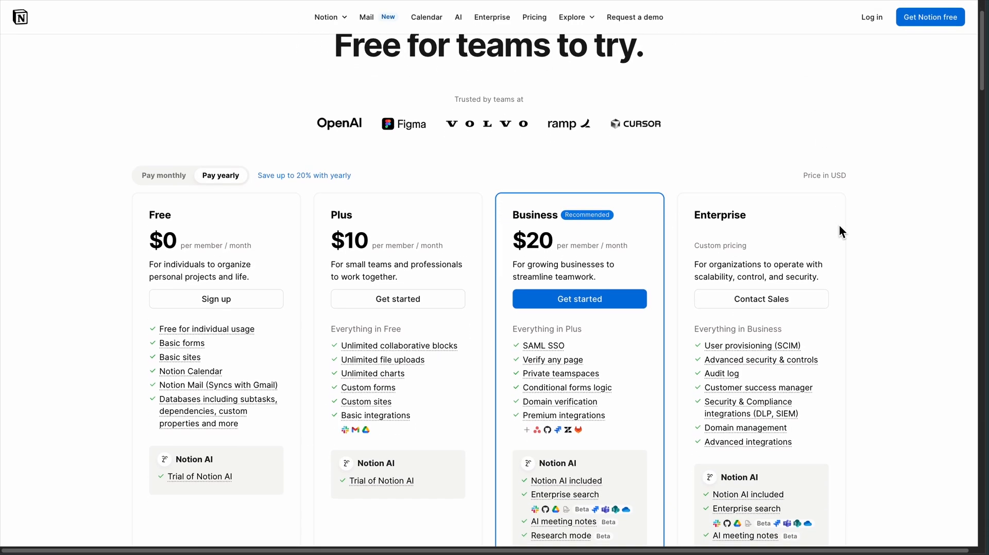
scroll("down", 3)
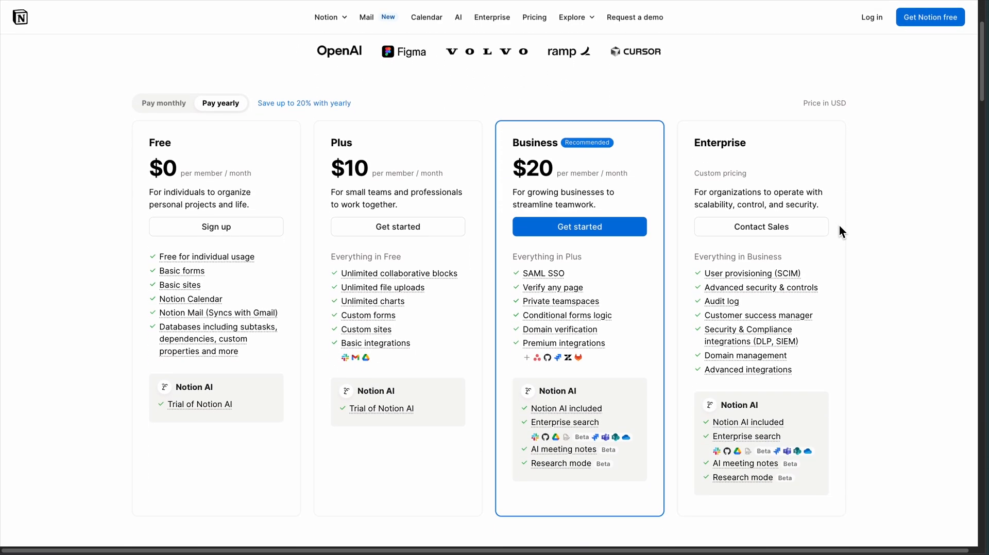
left_click(163, 103)
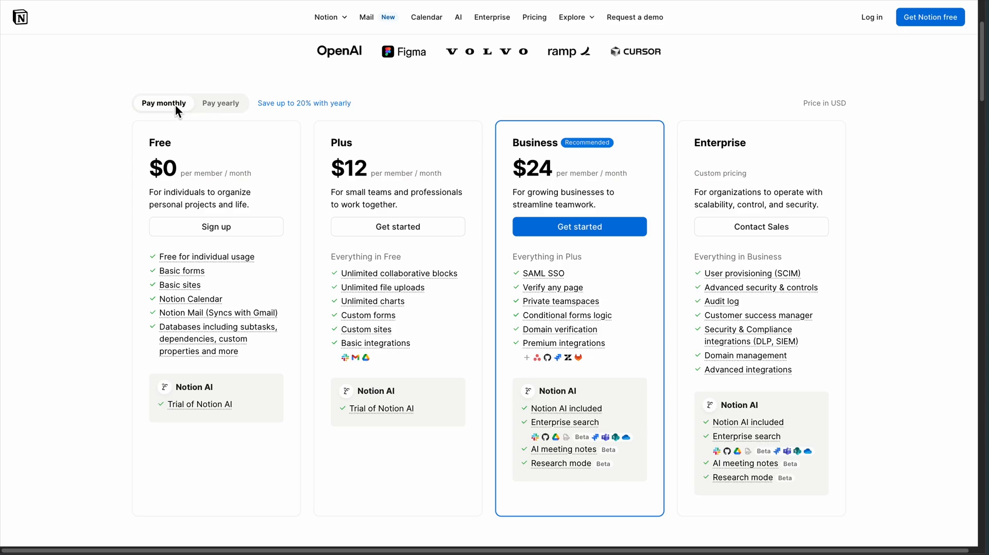
left_click(221, 103)
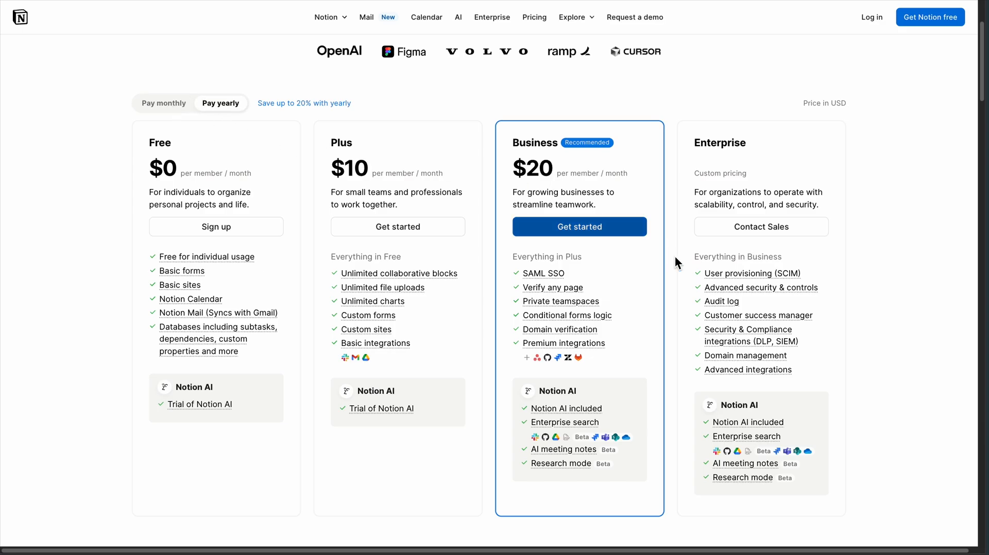
- Scroll down to the Plans and features comparison table
scroll("down", 3)
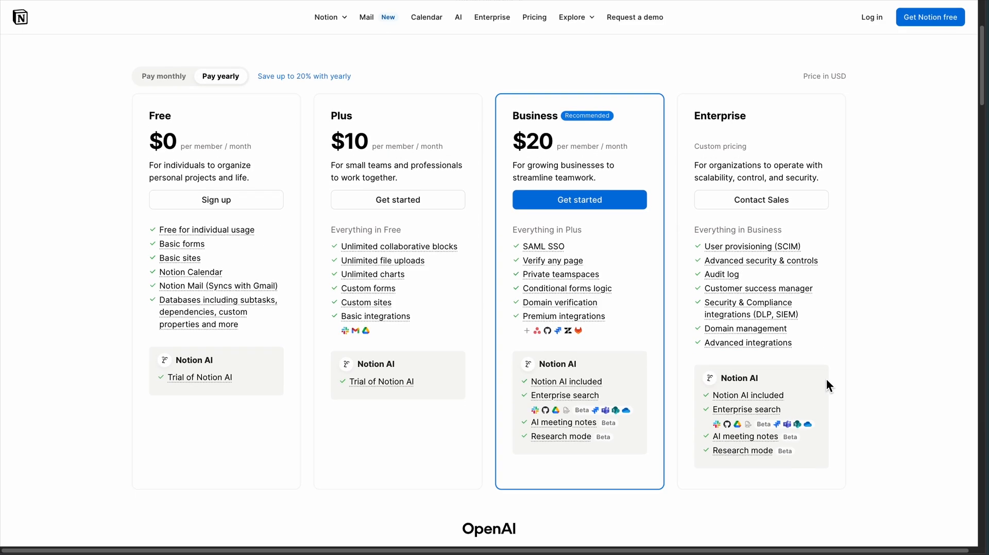
scroll("down", 3)
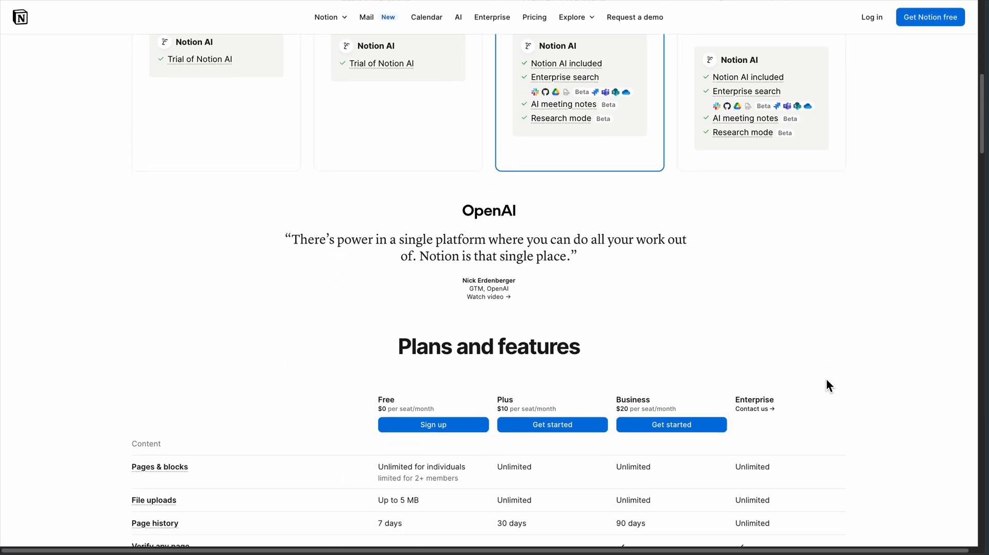
scroll("down", 3)
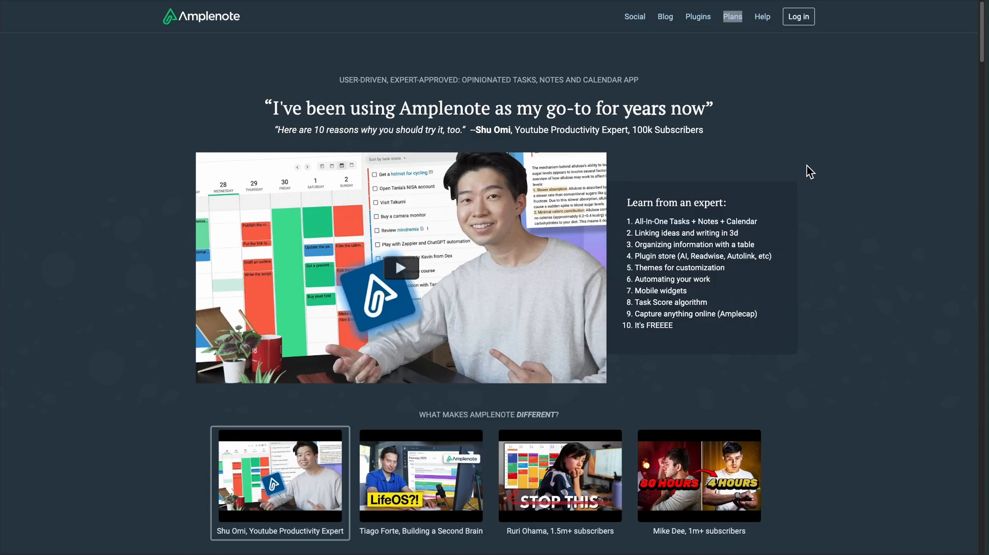
- Browse Amplenote's imports and 'More of what matters' sections
scroll("down", 3)
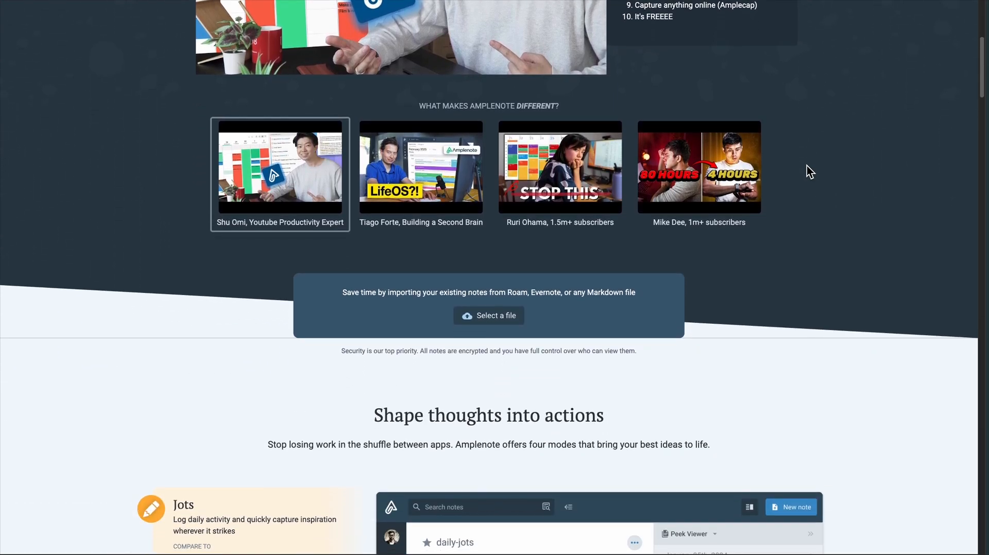
scroll("down", 3)
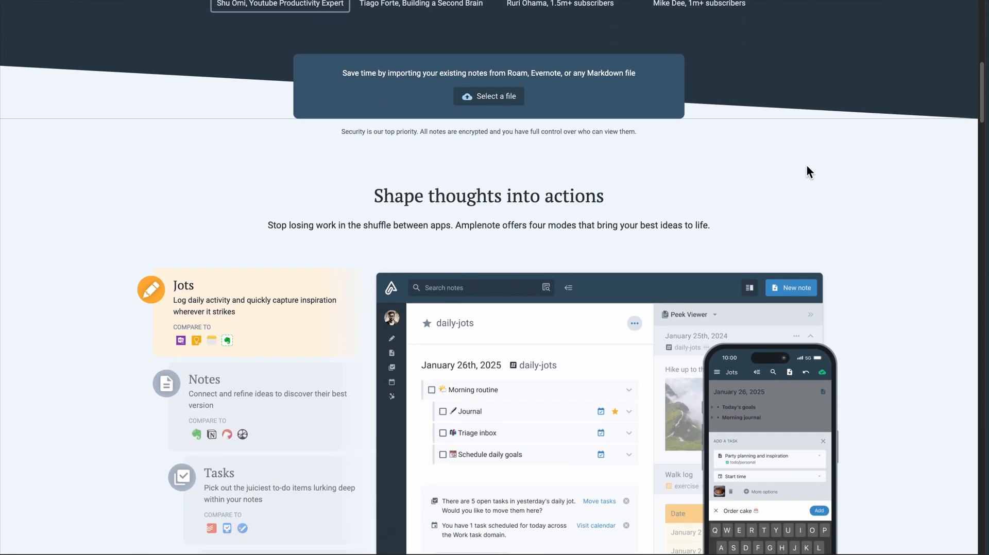
scroll("down", 3)
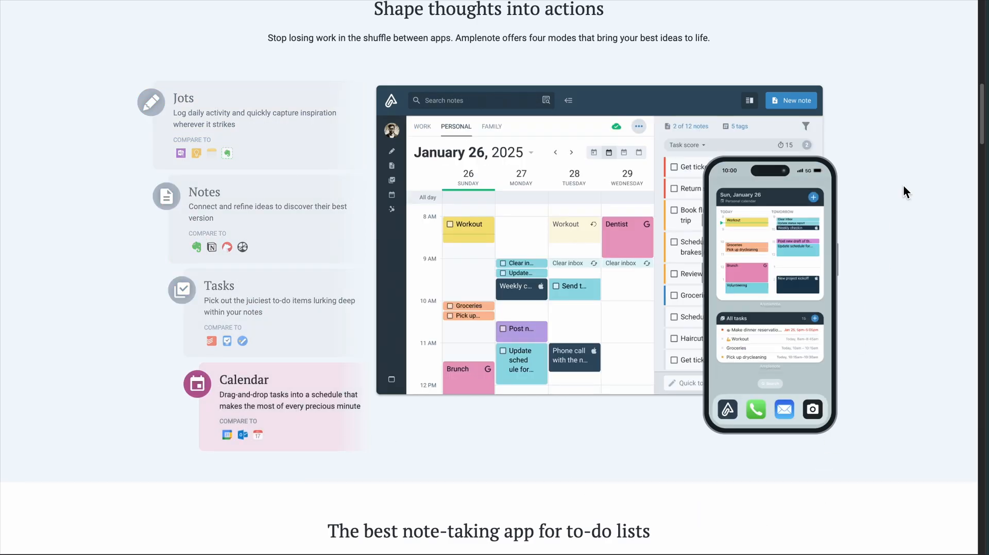
scroll("down", 3)
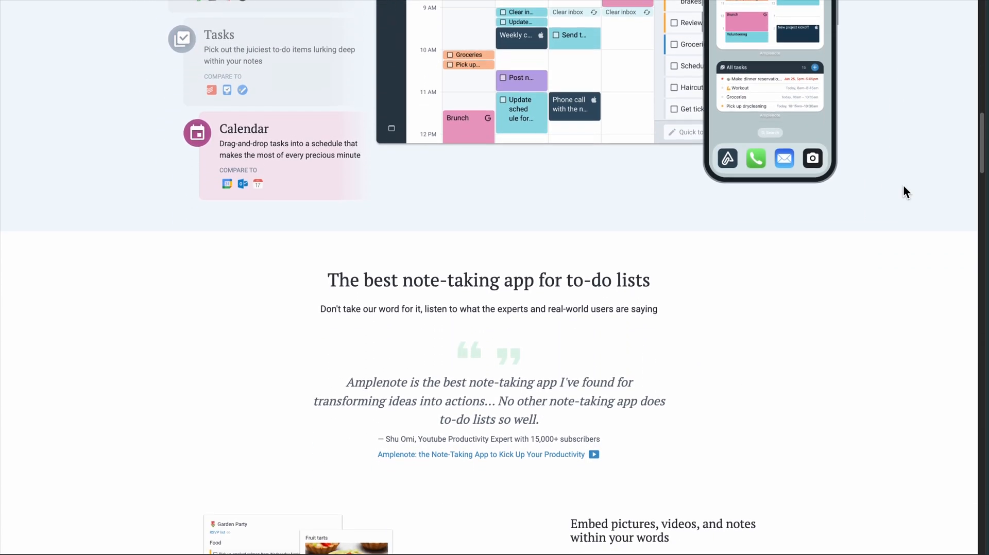
scroll("down", 3)
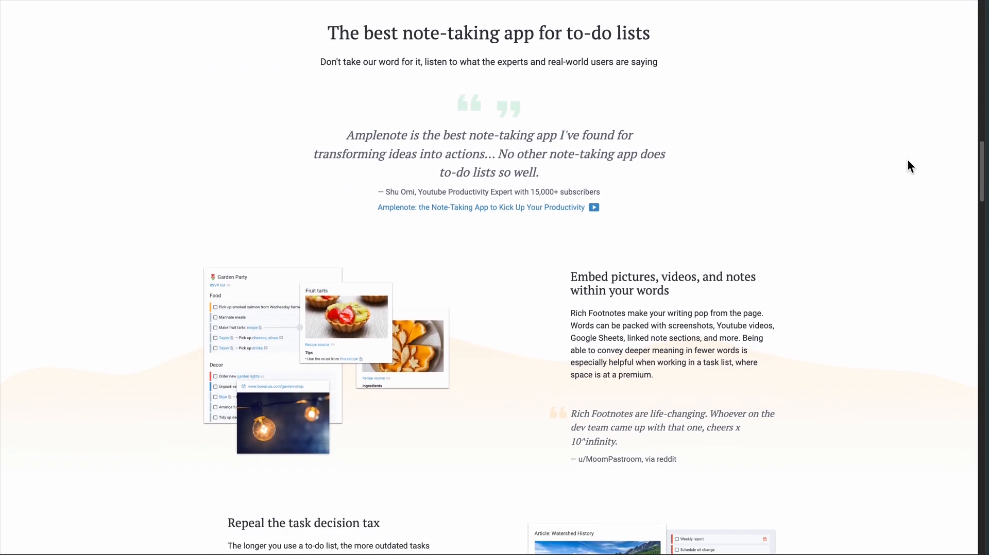
scroll("down", 3)
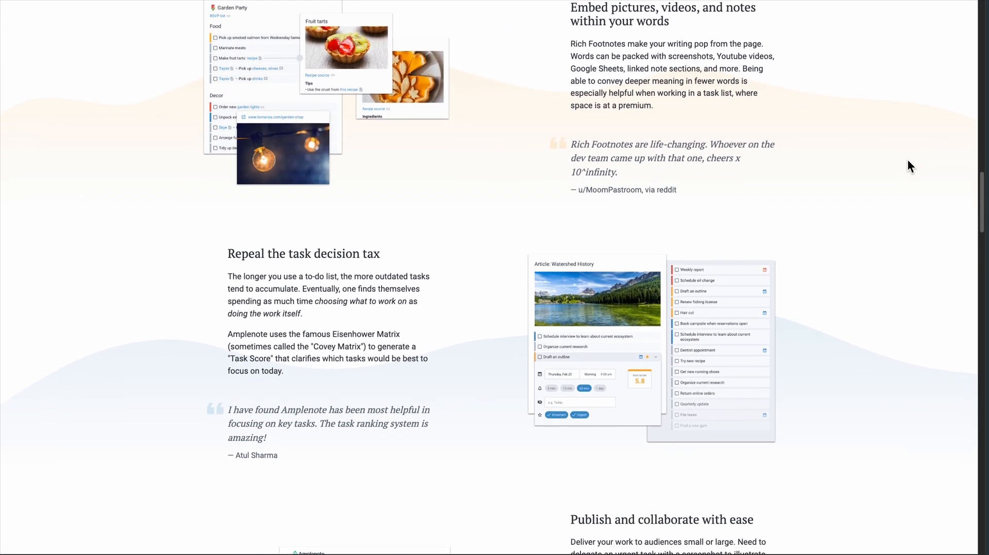
- Continue down through the user testimonials and use cases
scroll("down", 3)
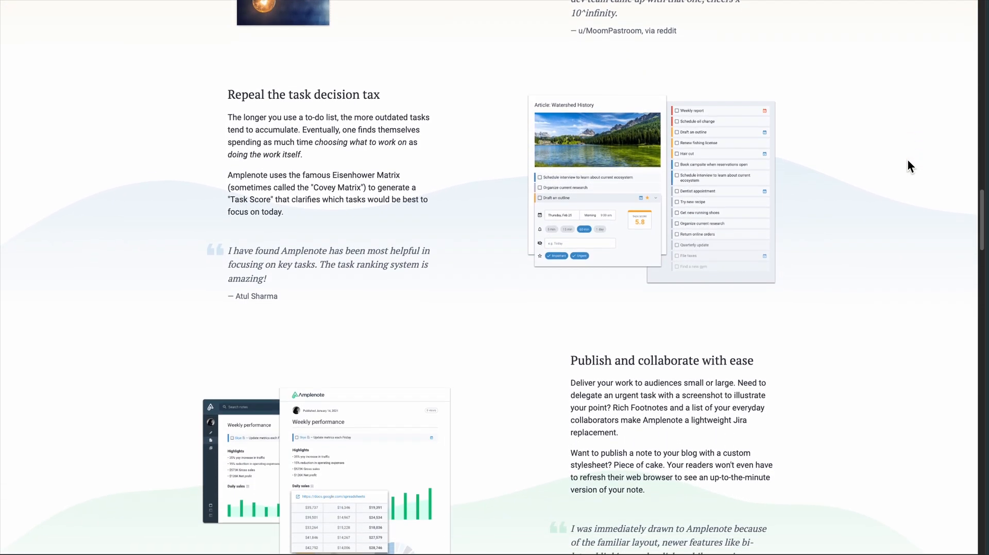
scroll("down", 3)
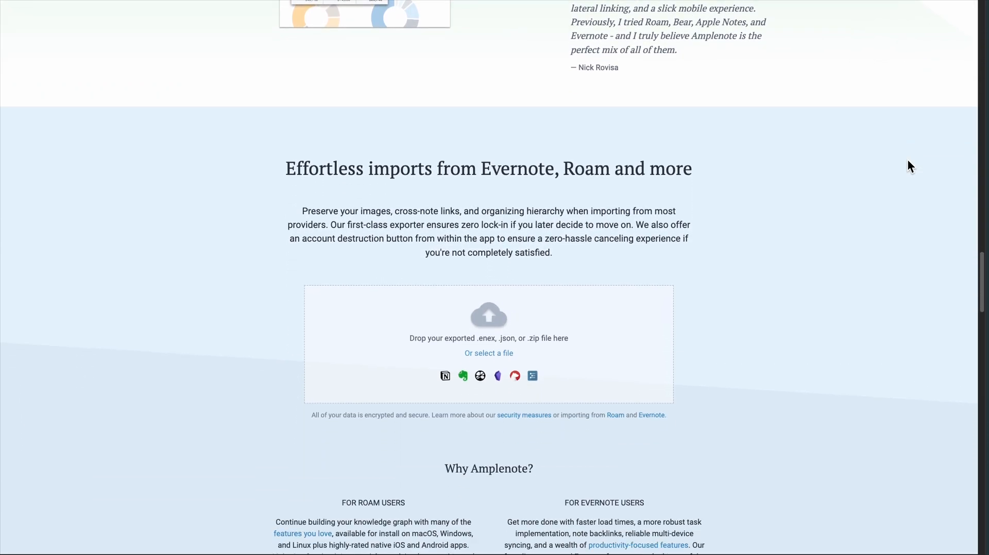
scroll("down", 3)
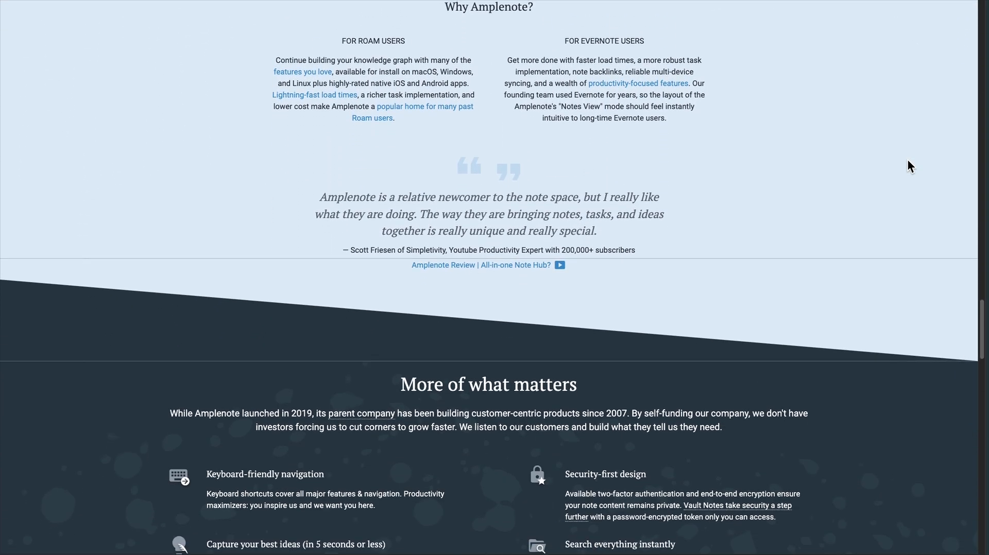
scroll("down", 3)
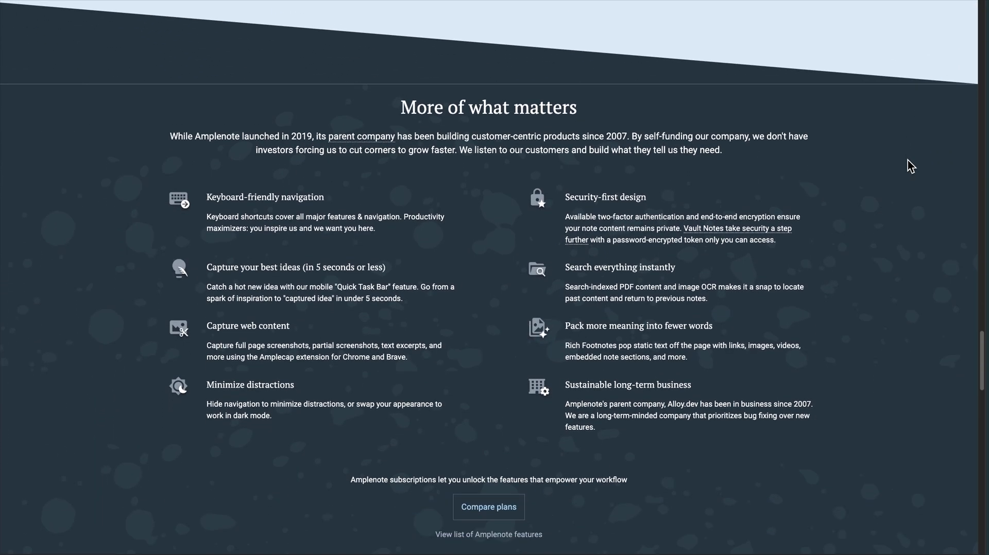
scroll("down", 3)
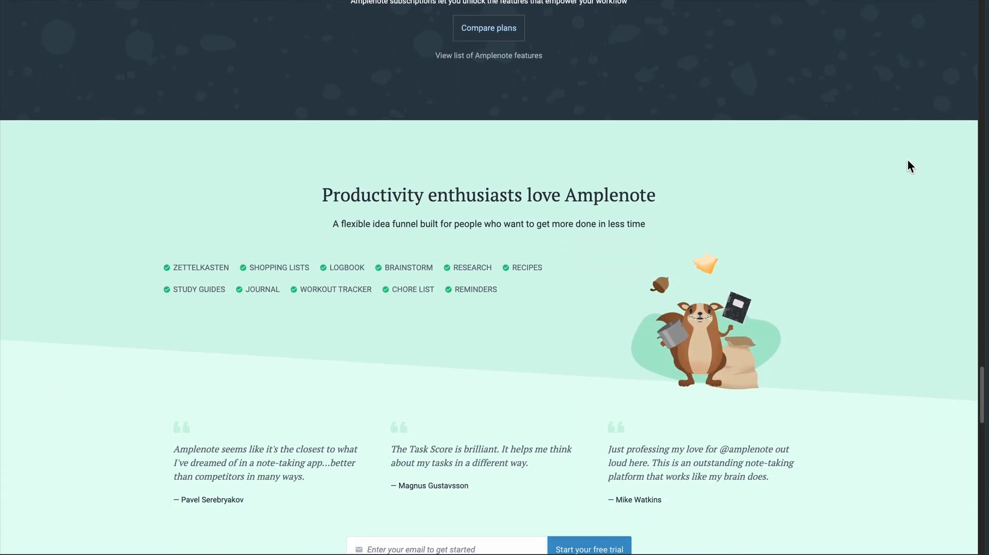
scroll("down", 3)
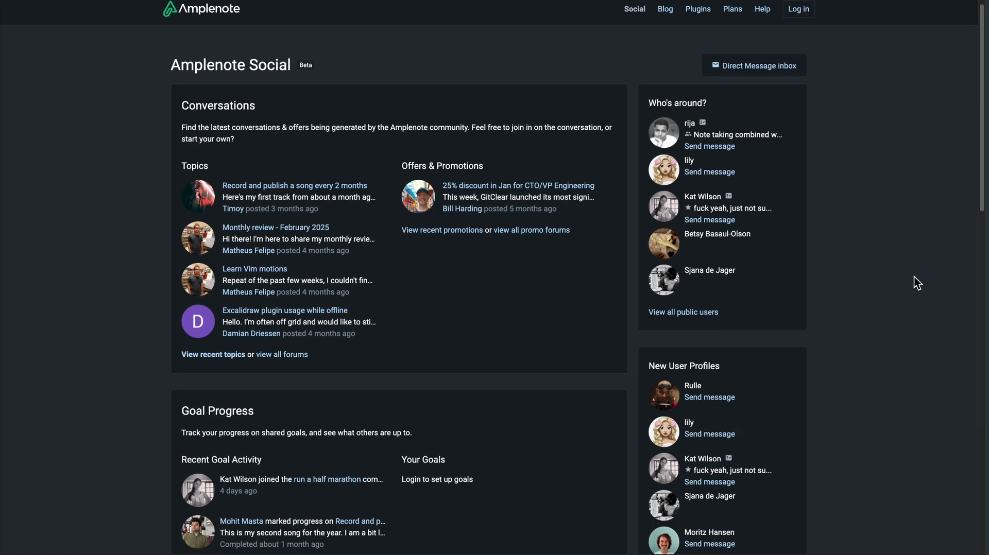
- Scroll through Goal Central on Amplenote's Social page, then go to the Plans page
scroll("down", 3)
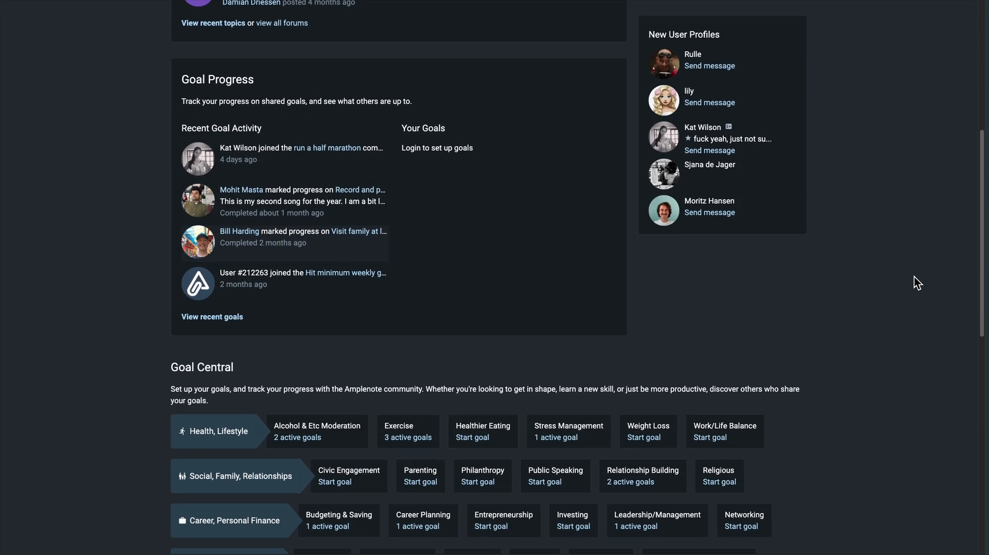
scroll("down", 3)
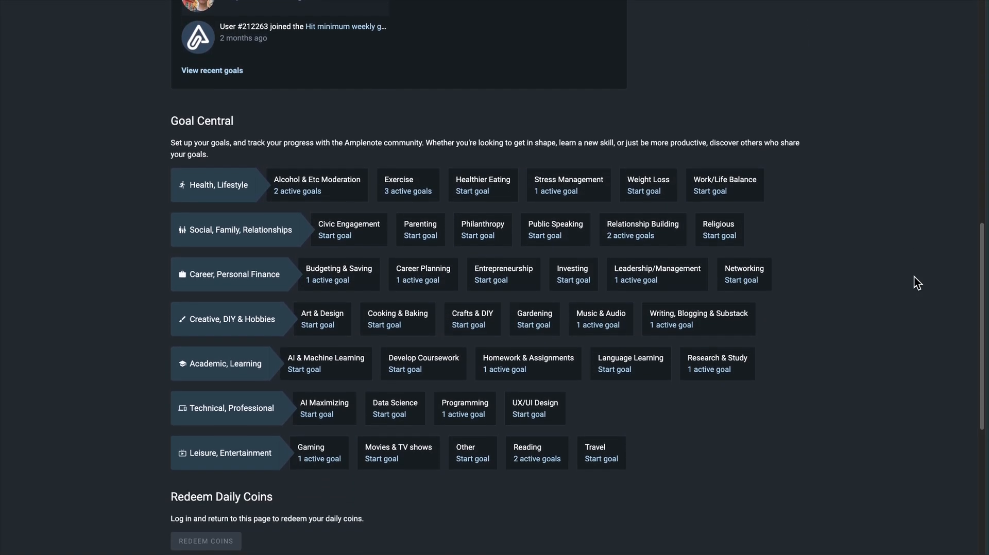
scroll("down", 3)
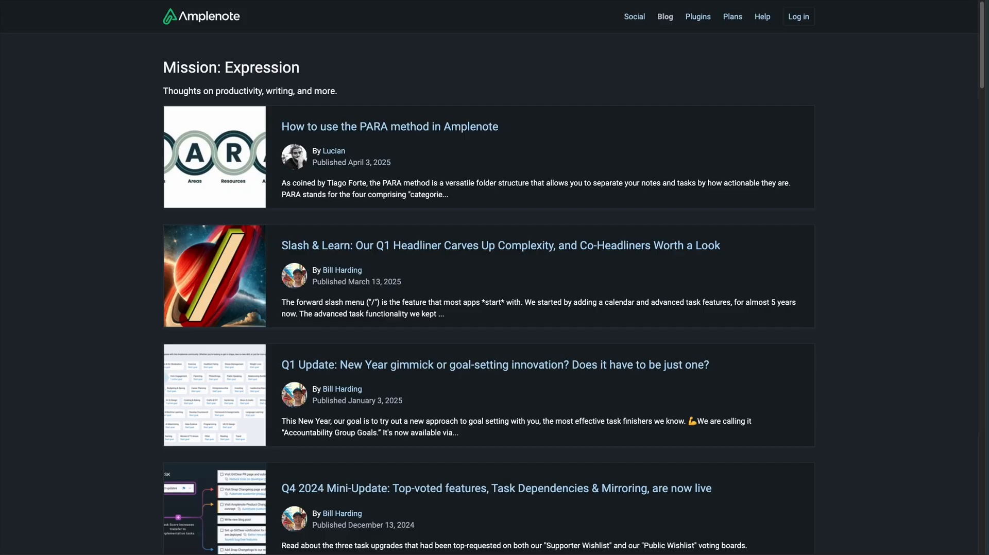
left_click(731, 16)
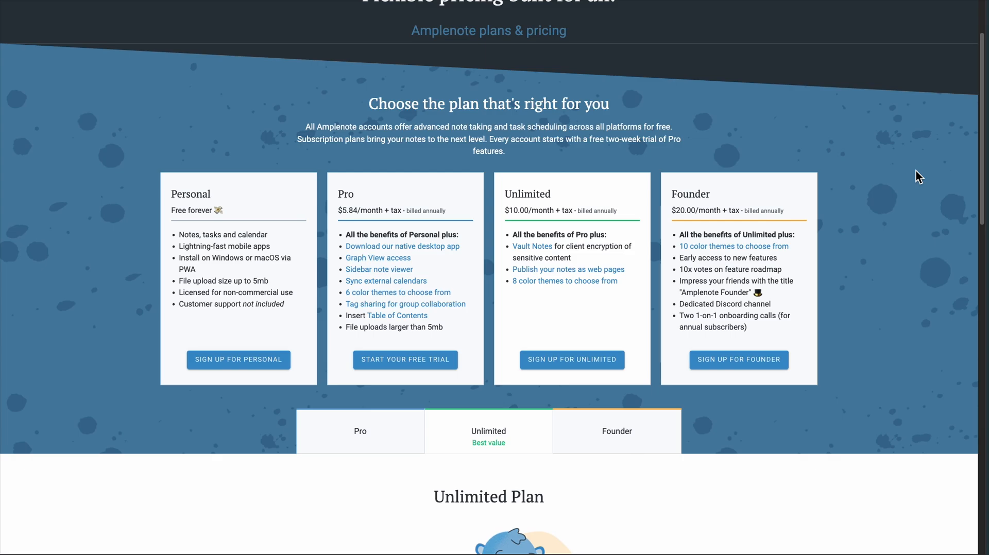
- Review Amplenote's plan tiers, viewing the Pro and Founder plan descriptions
scroll("down", 3)
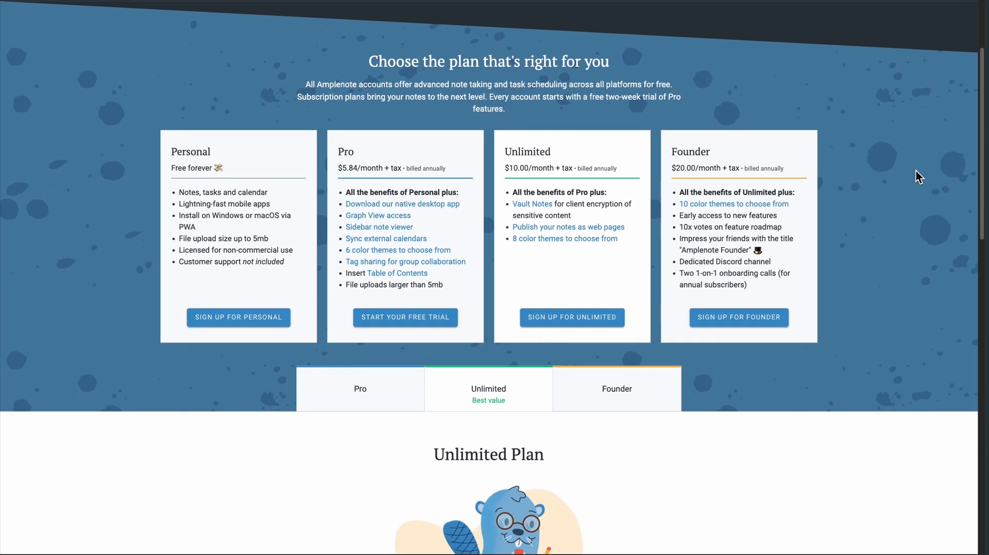
scroll("down", 3)
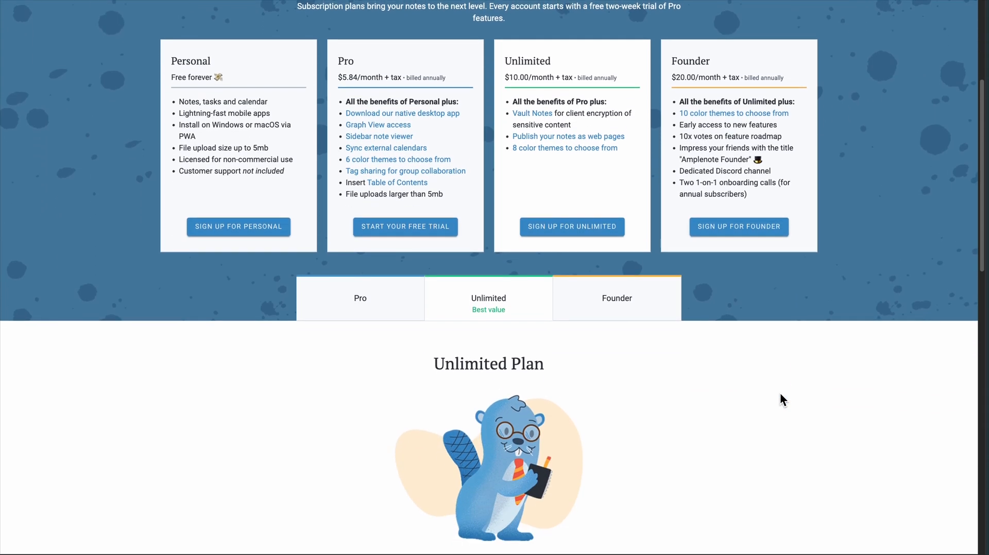
scroll("down", 3)
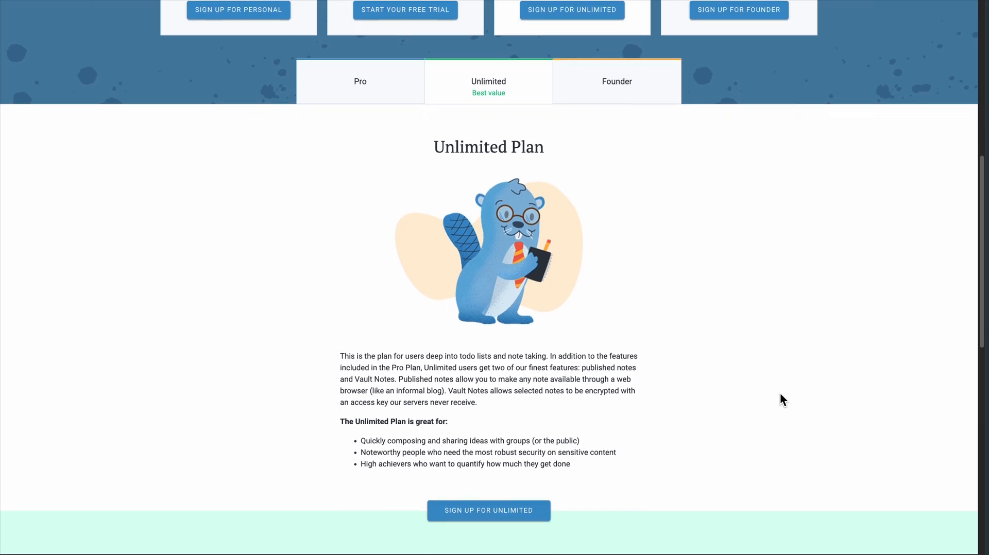
left_click(360, 81)
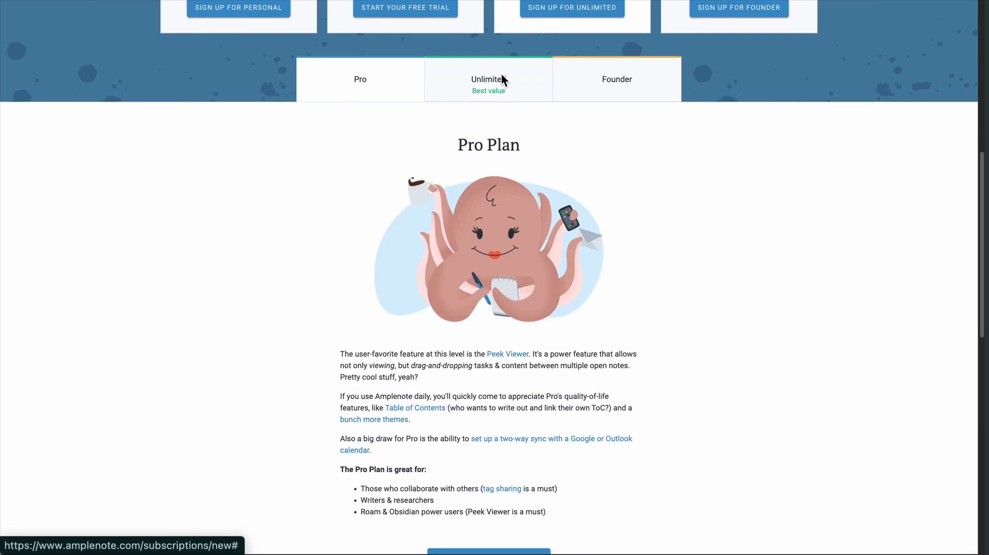
left_click(616, 78)
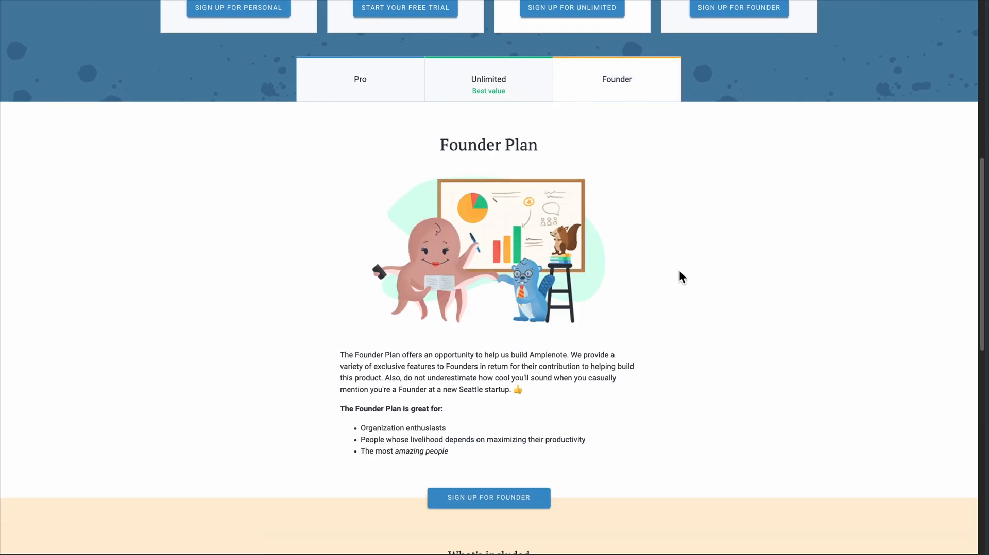
- Scroll through Notion's Wikis page
scroll("down", 3)
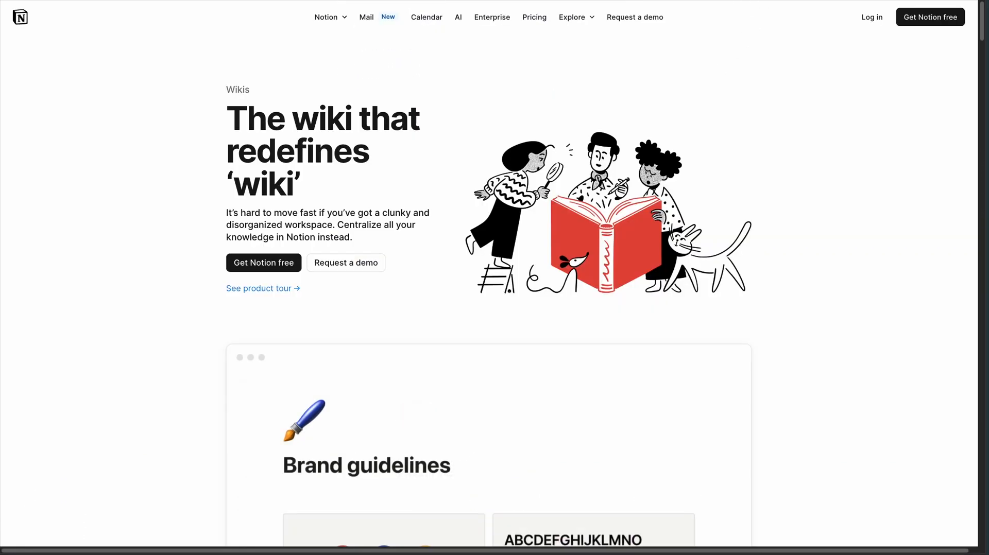
scroll("down", 3)
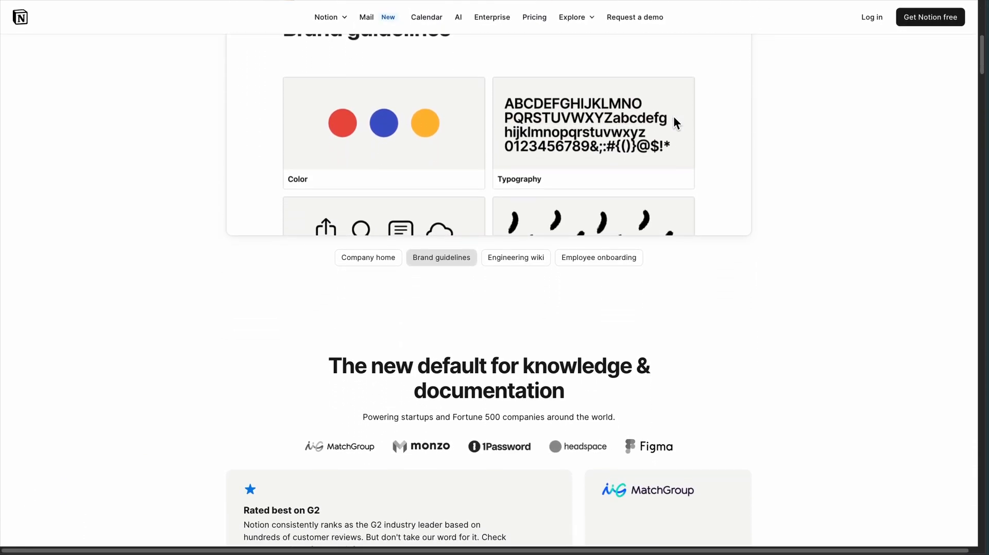
scroll("down", 3)
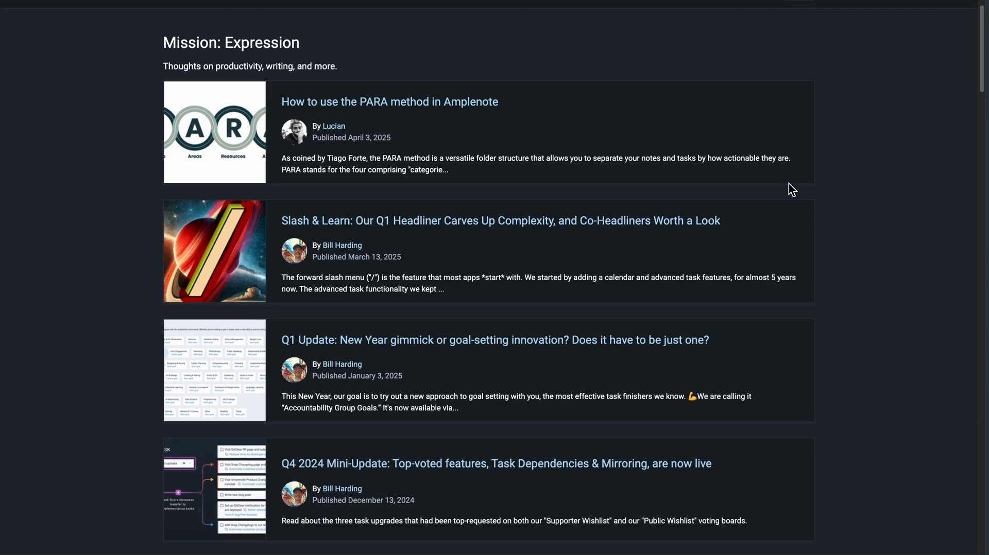
- Read 'How to use the PARA method in Amplenote' down to the reader comments
left_click(389, 101)
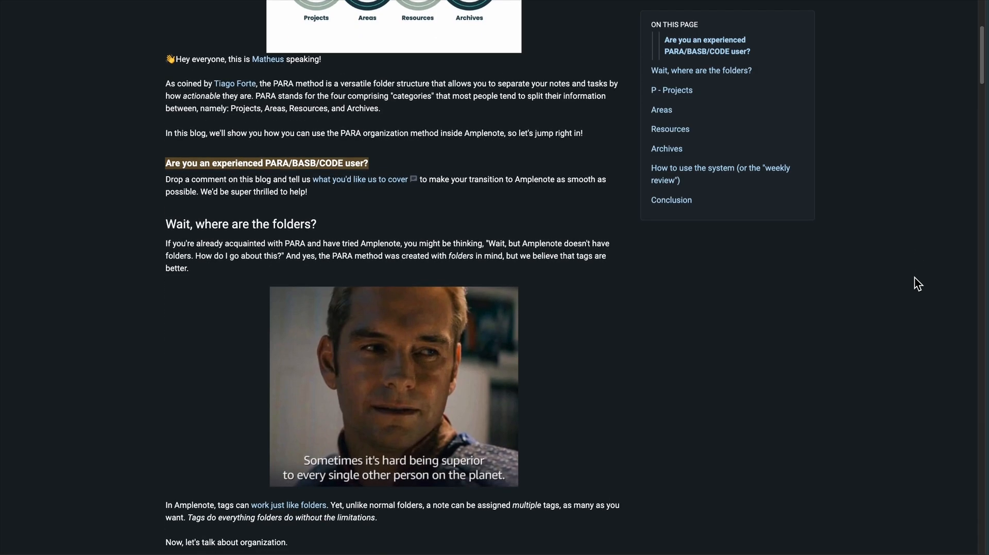
scroll("down", 3)
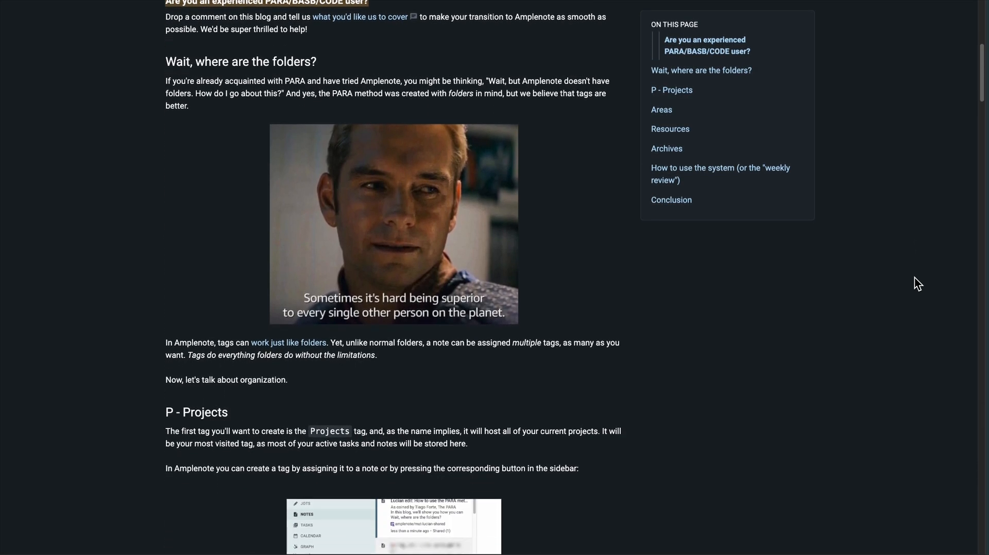
scroll("down", 3)
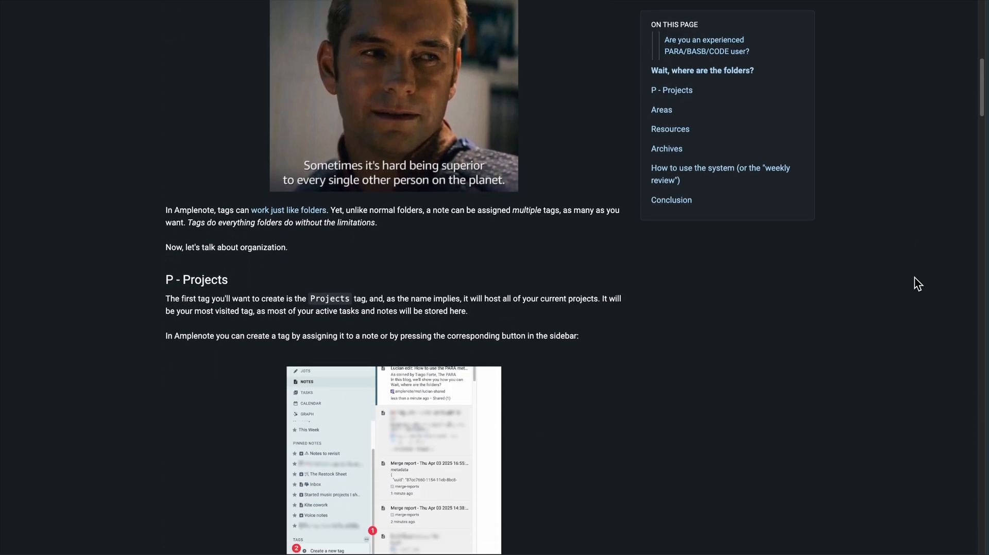
scroll("down", 3)
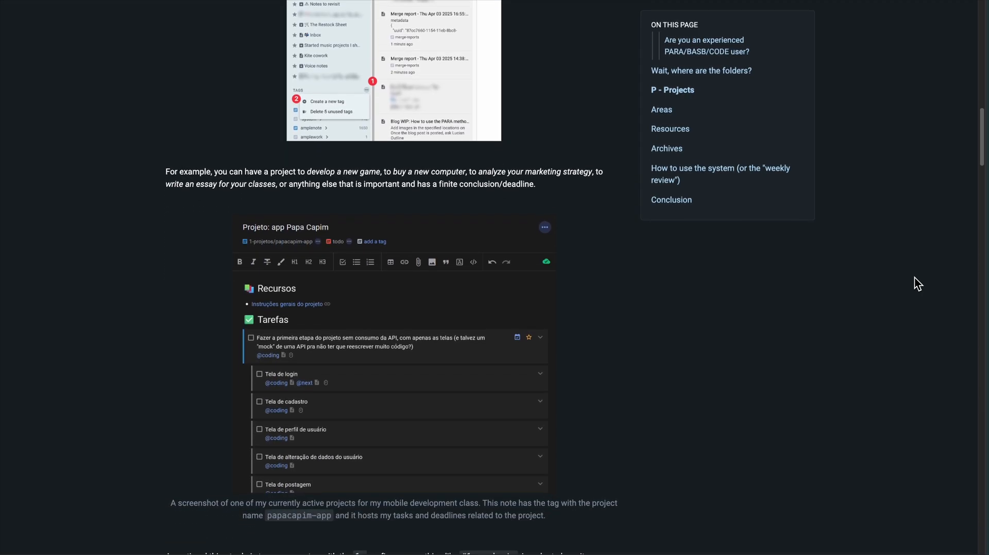
scroll("down", 3)
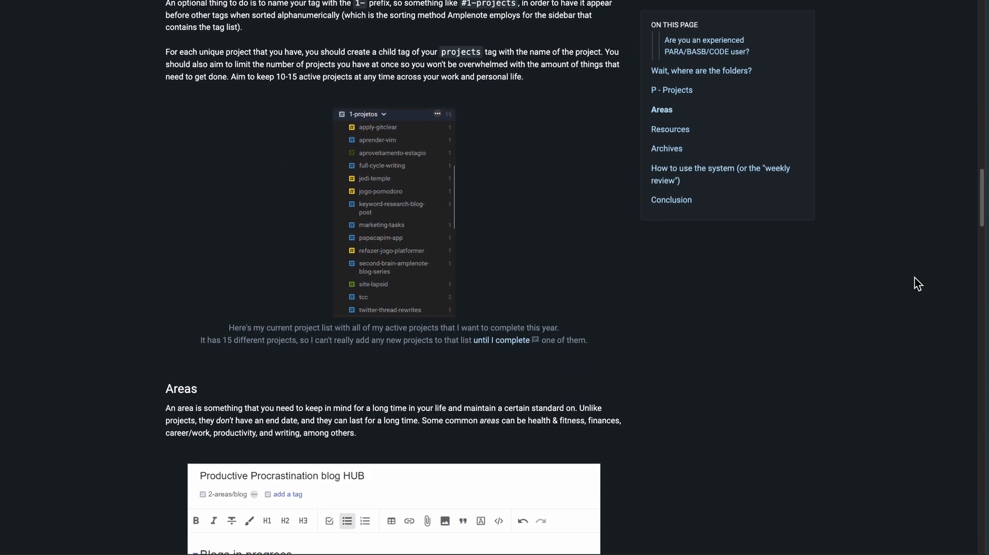
scroll("down", 3)
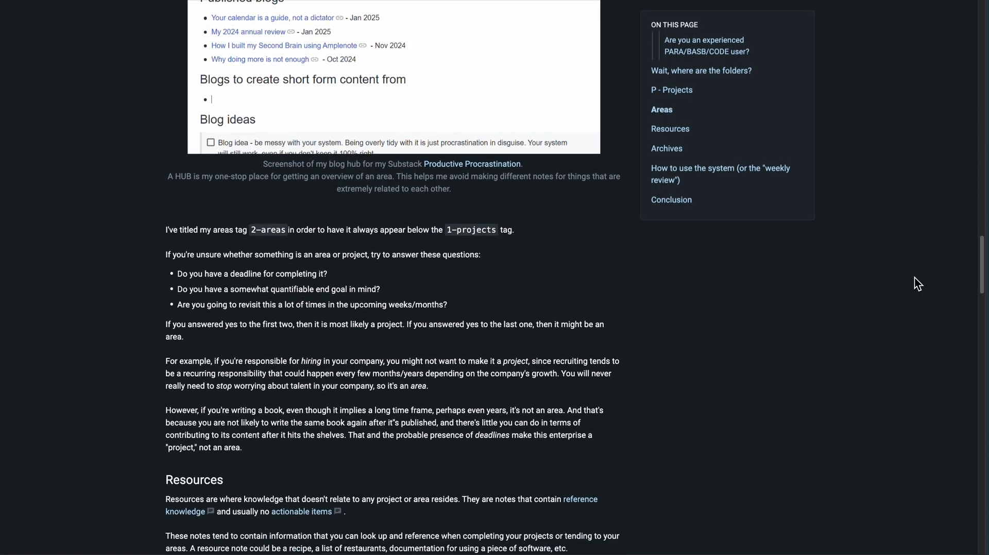
scroll("down", 3)
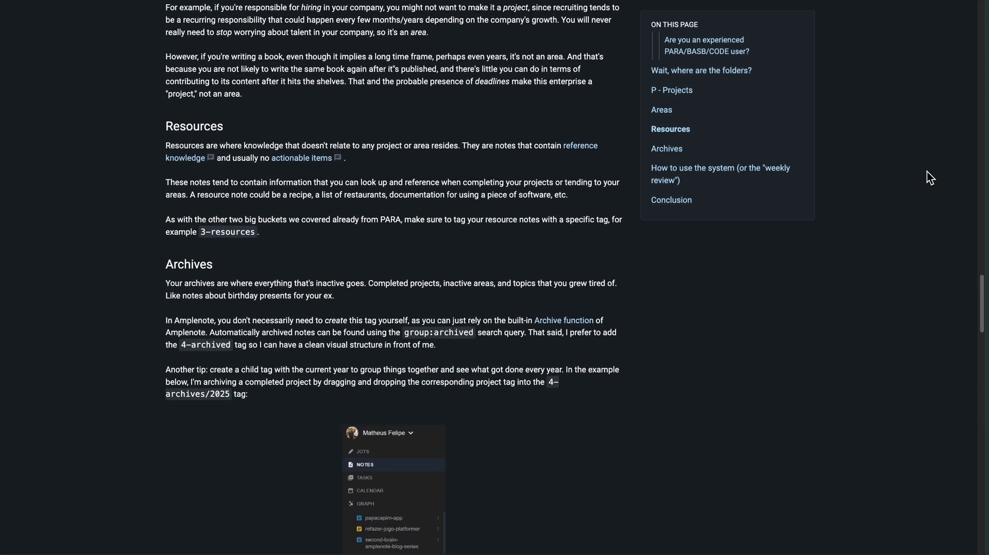
scroll("down", 3)
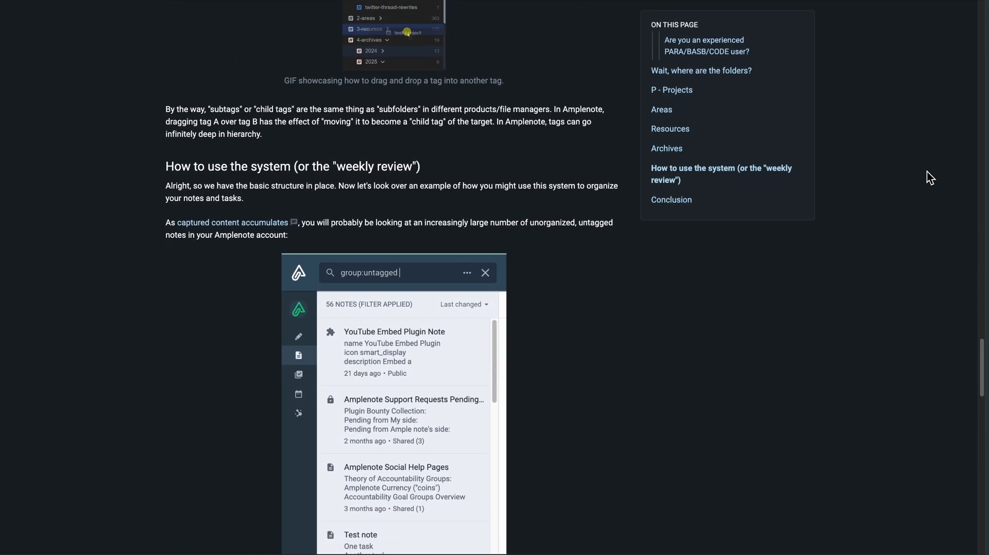
scroll("down", 3)
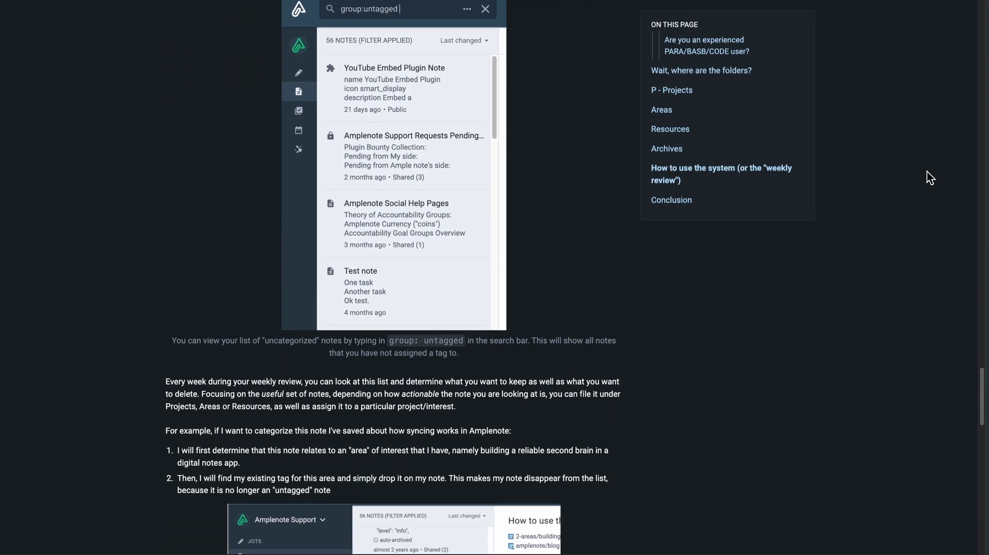
scroll("down", 3)
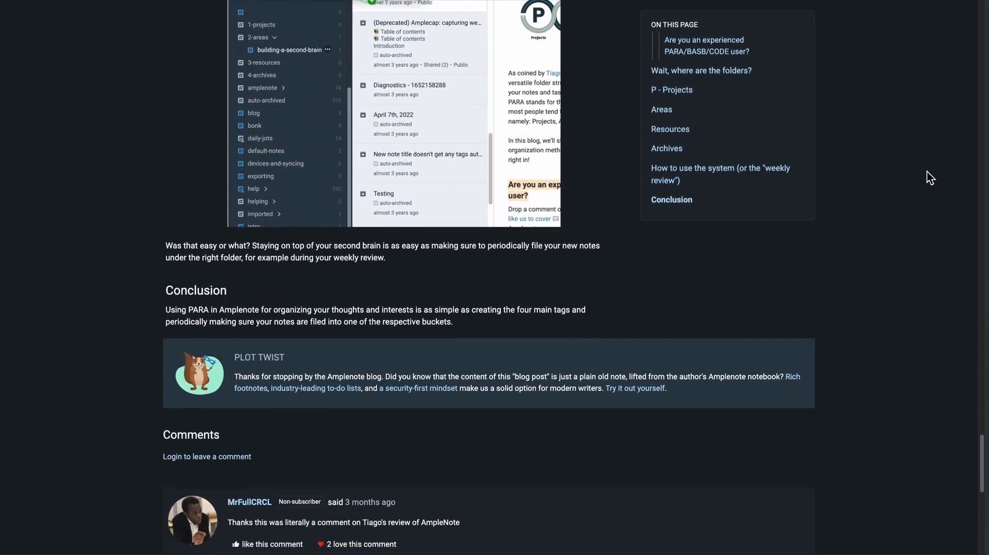
scroll("down", 3)
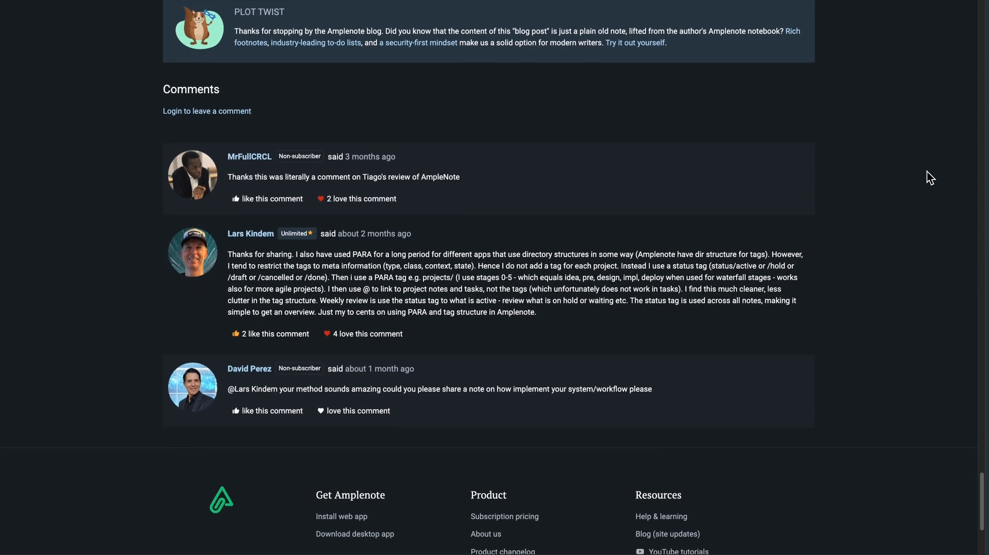